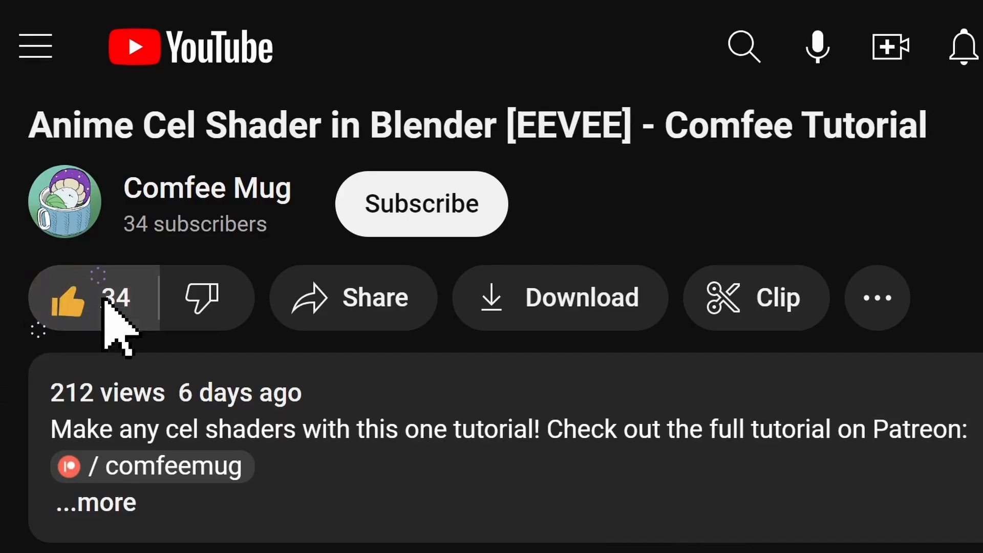
- Like the anime cel shader tutorial video before leaving for Poly Haven
left_click(422, 202)
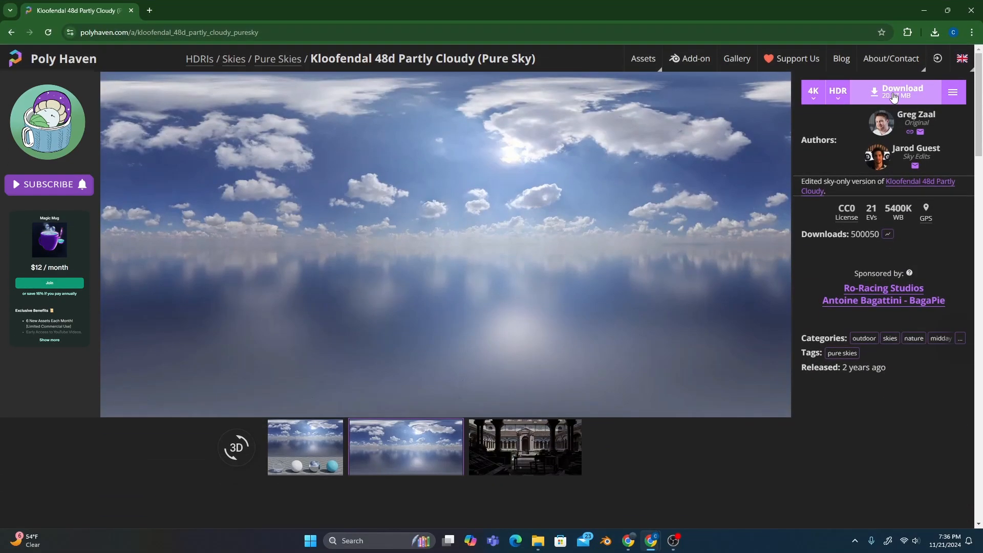
- Download the 4K HDR of Kloofendal 48d Partly Cloudy, browse Skies, and return to the asset
left_click(902, 92)
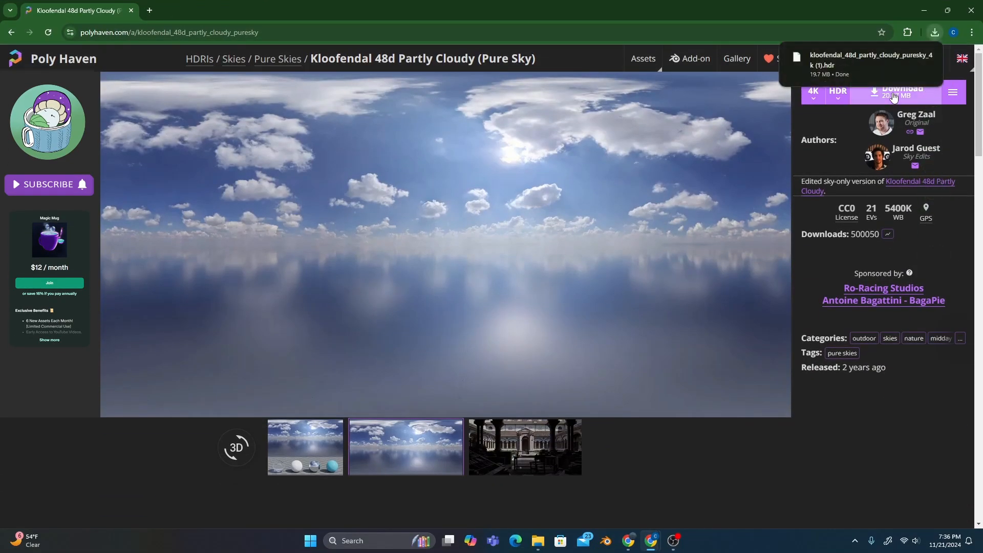
left_click(233, 60)
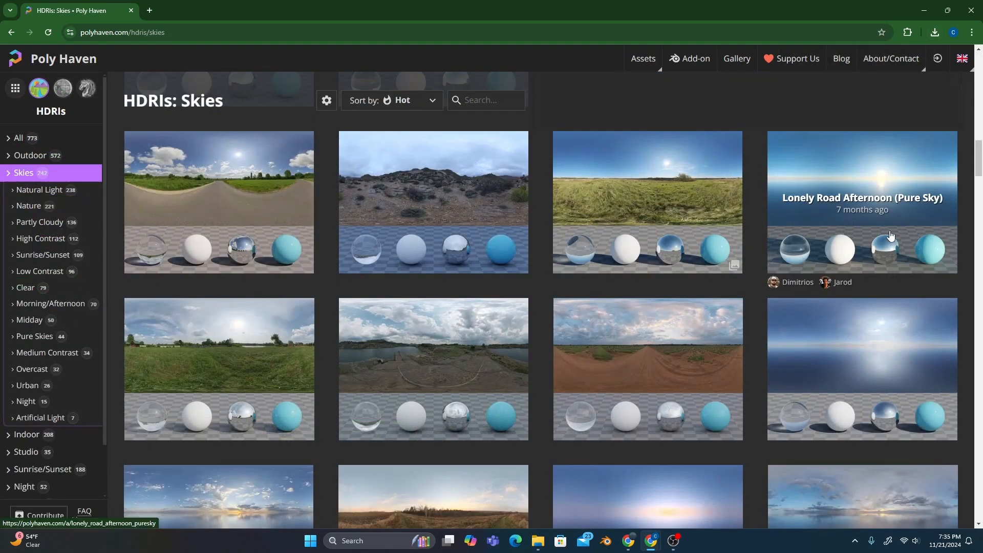
mouse_move(235, 346)
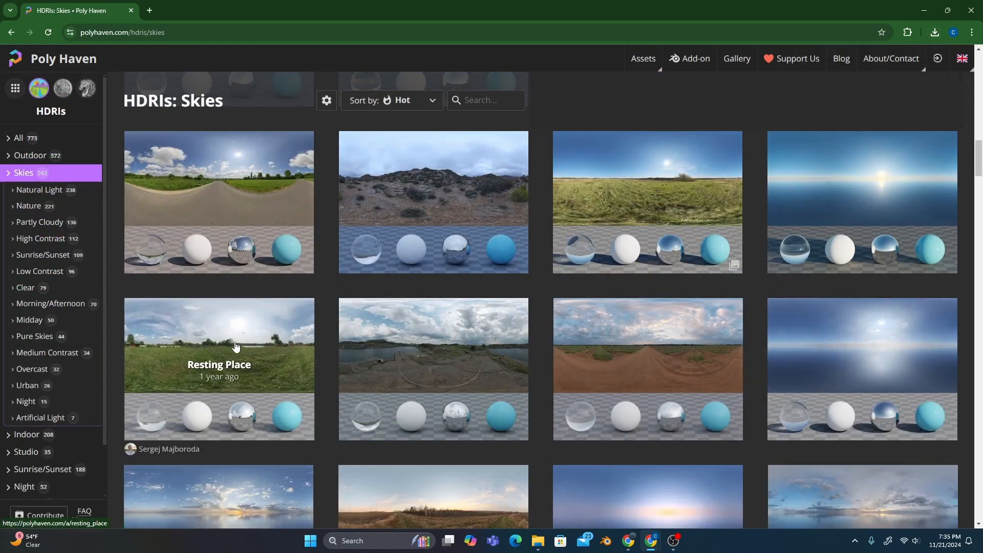
mouse_move(192, 346)
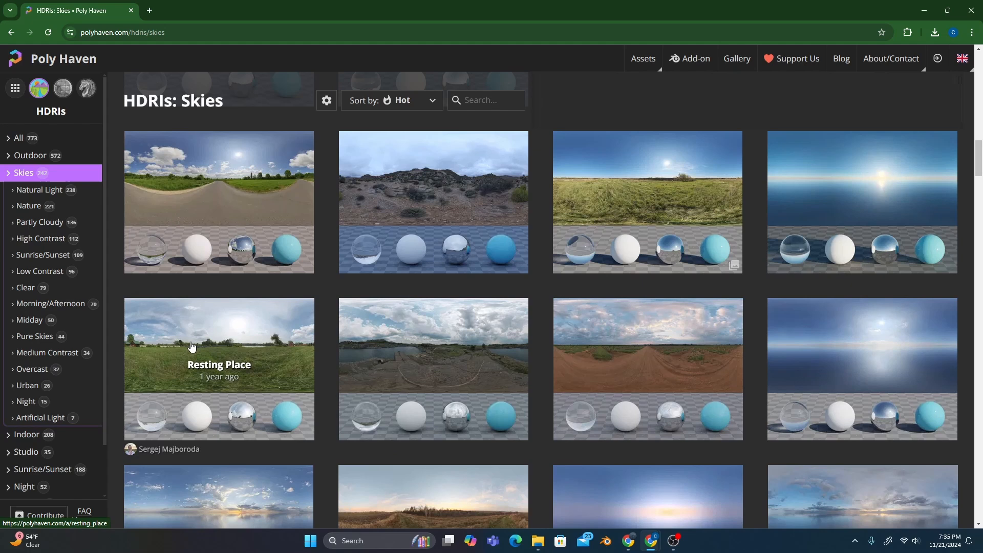
left_click(34, 336)
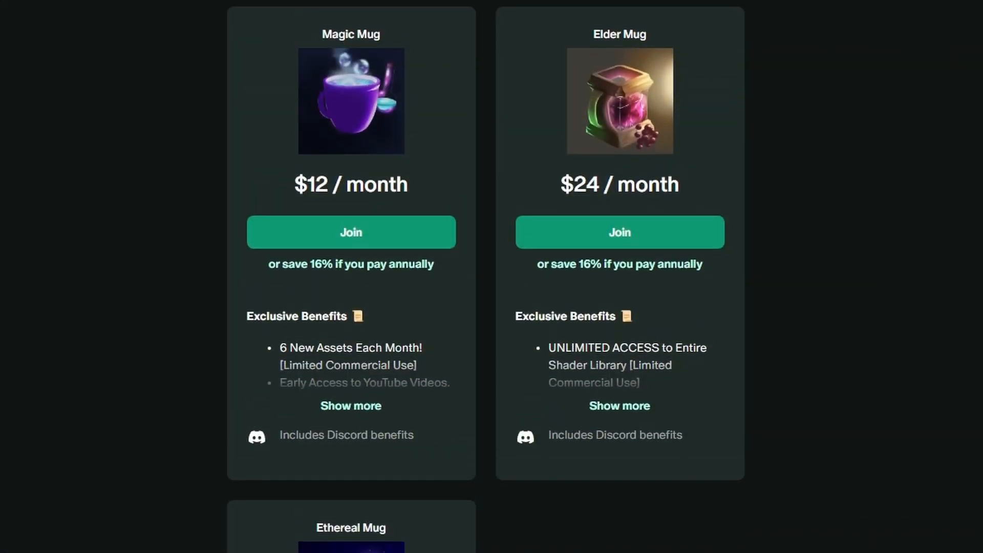
scroll("down", 3)
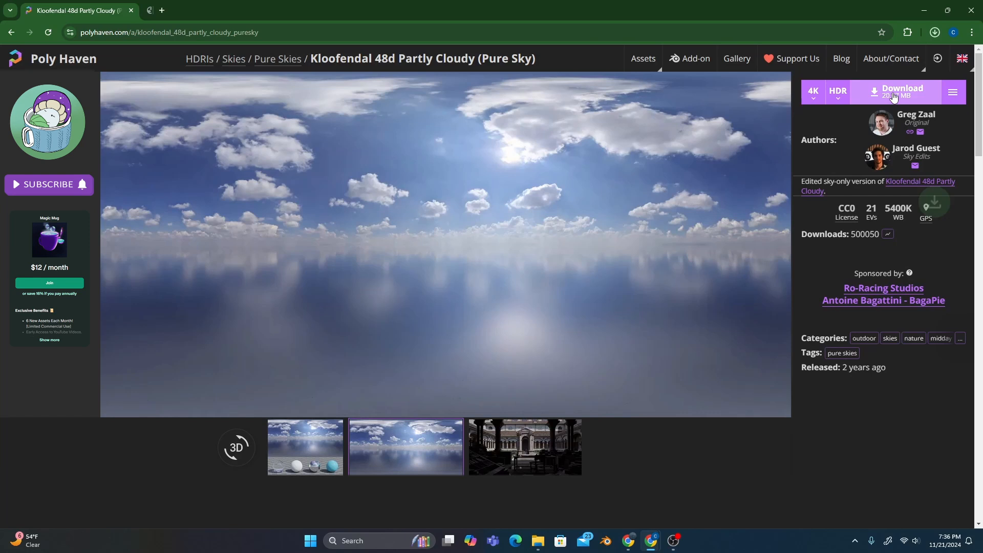
left_click(895, 92)
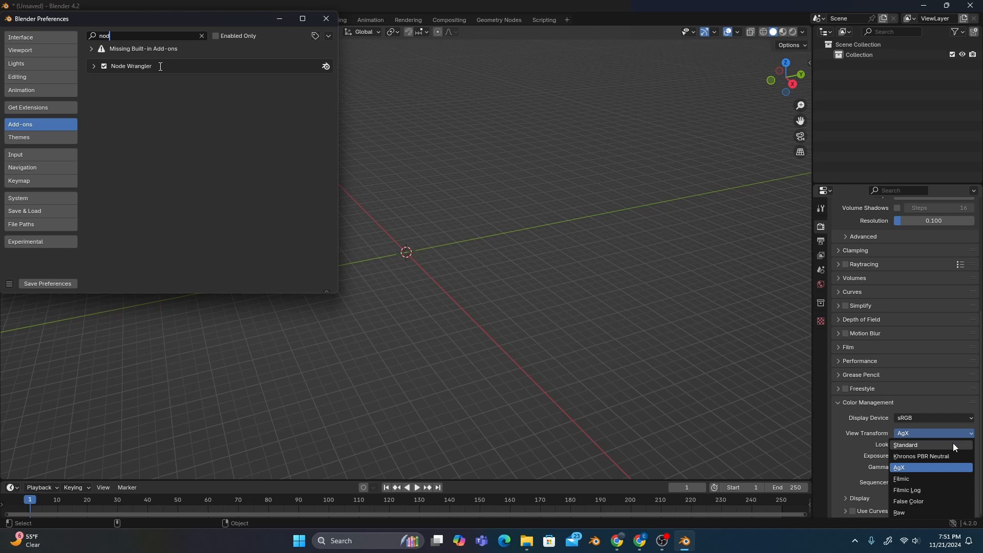
- Set the colour view transform to Standard and show World shader nodes below the viewport
left_click(905, 444)
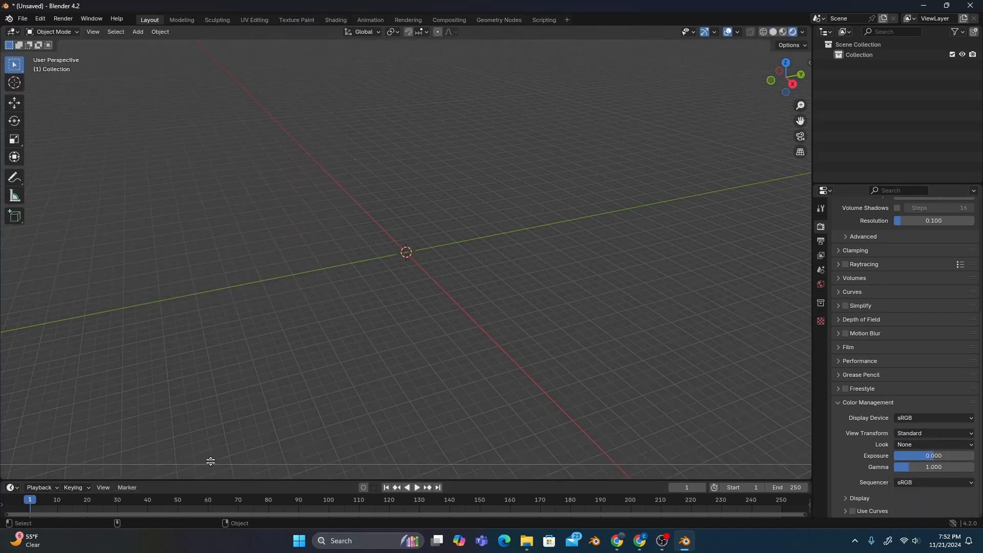
left_click_drag(210, 460, 210, 256)
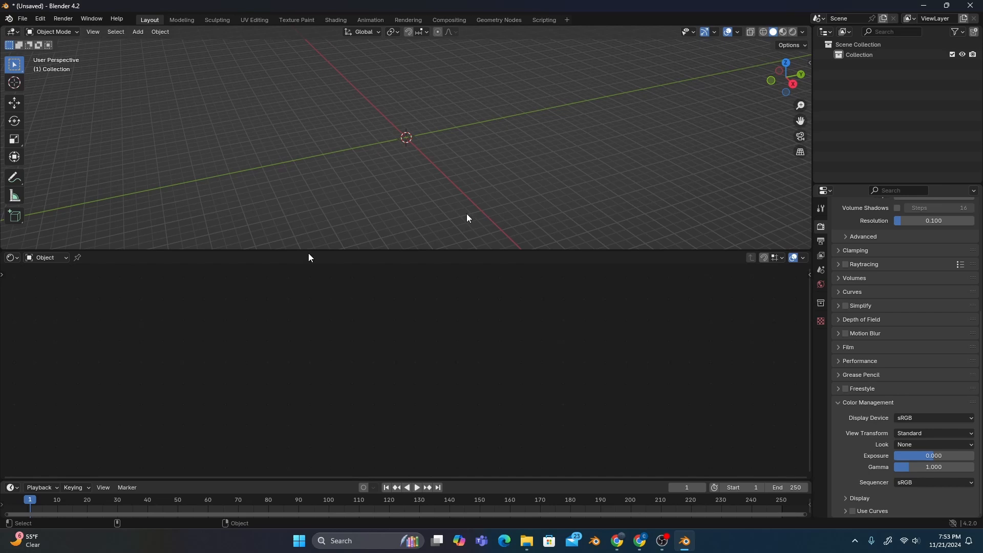
left_click(46, 258)
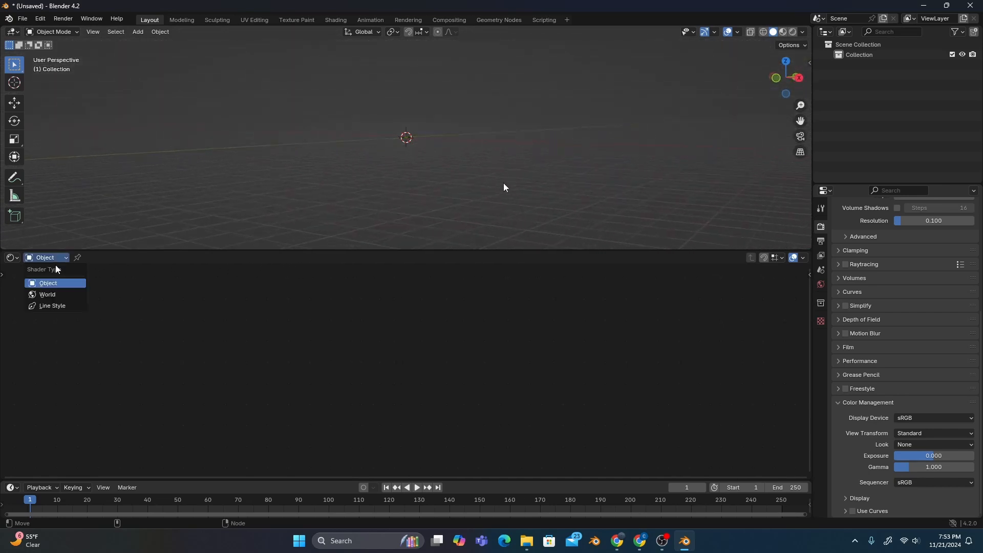
left_click(48, 295)
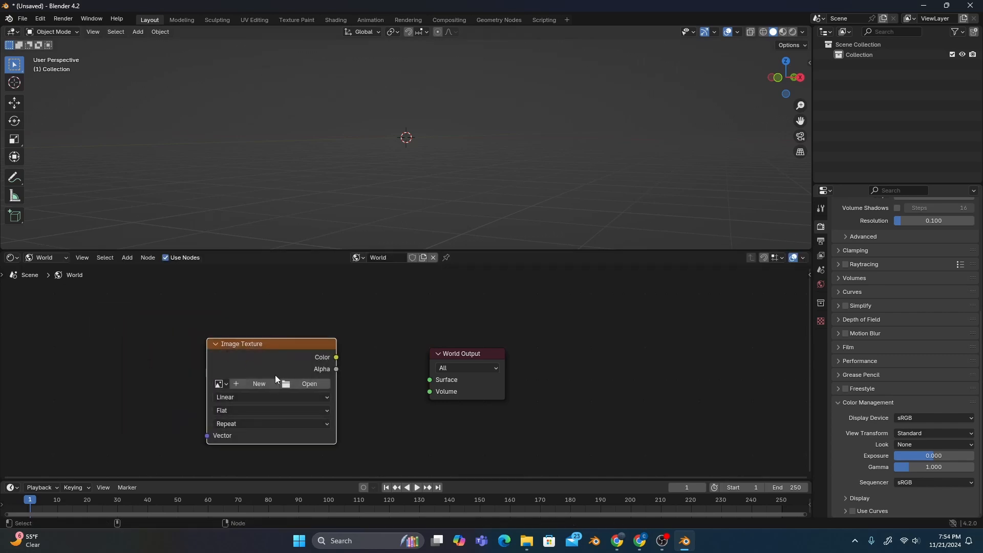
- Load the downloaded Kloofendal pure sky HDR into the world's Image Texture node
left_click(309, 383)
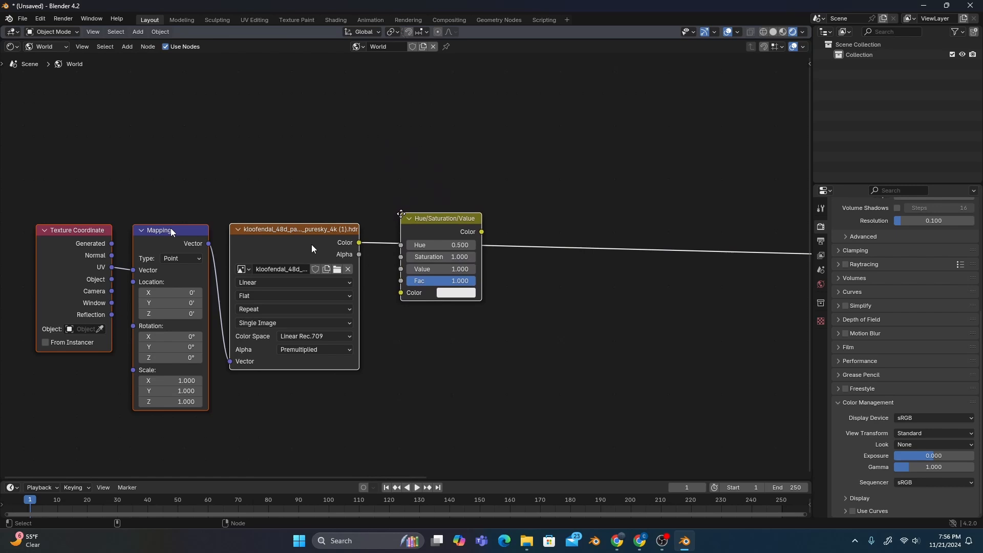
- Set Saturation to 1.5 and adjust the lower Color Ramp's black stop
double_click(440, 256)
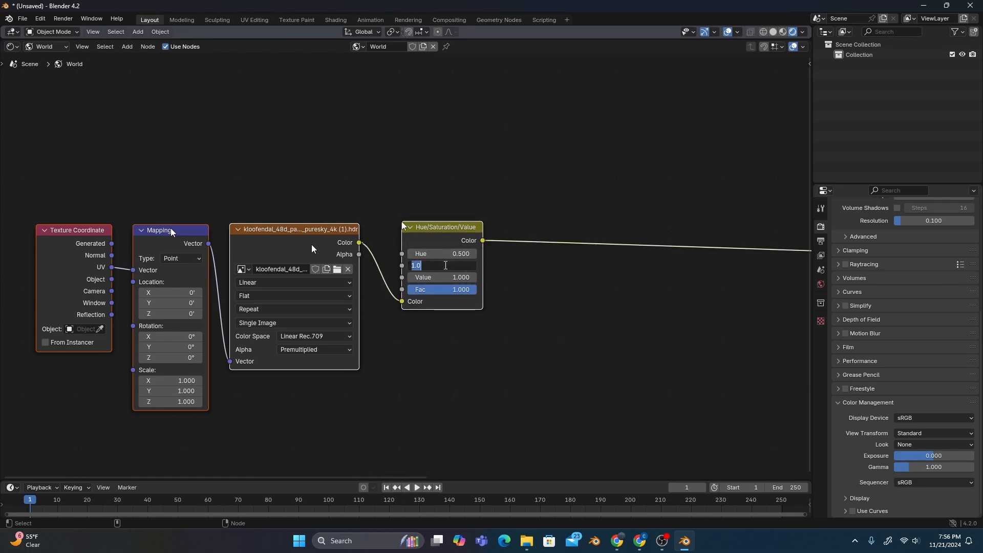
type("1.5")
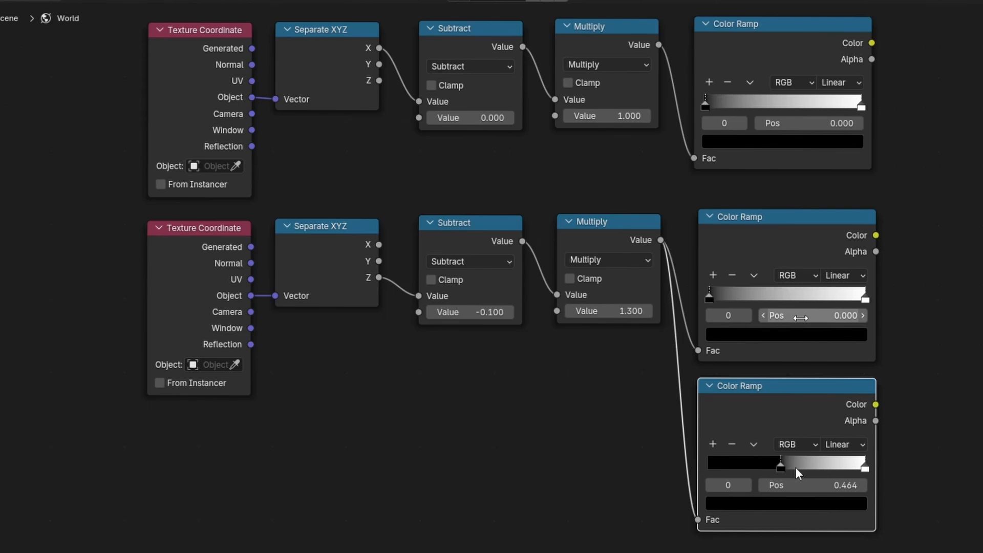
left_click(843, 276)
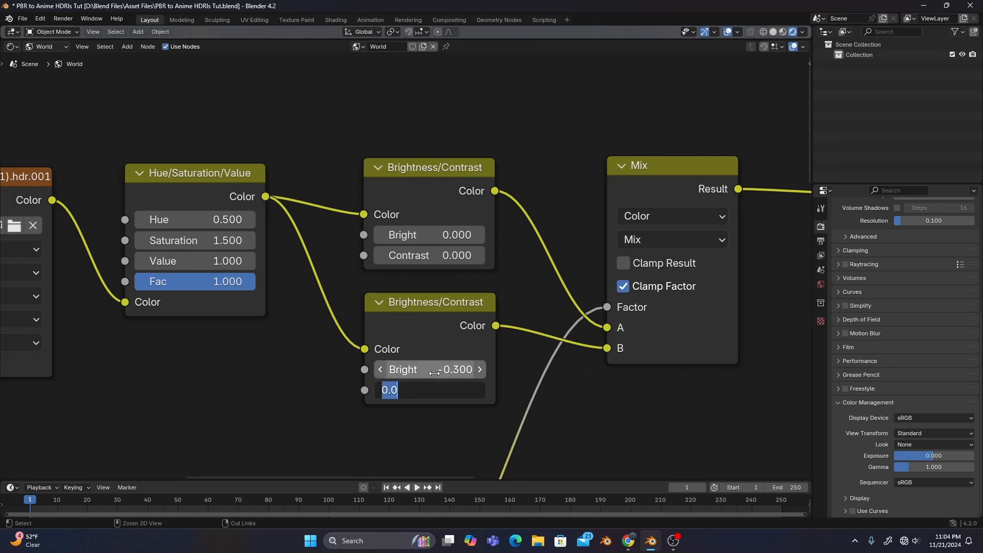
- Set the darkened Brightness/Contrast node's Bright value to -0.3
type("-0")
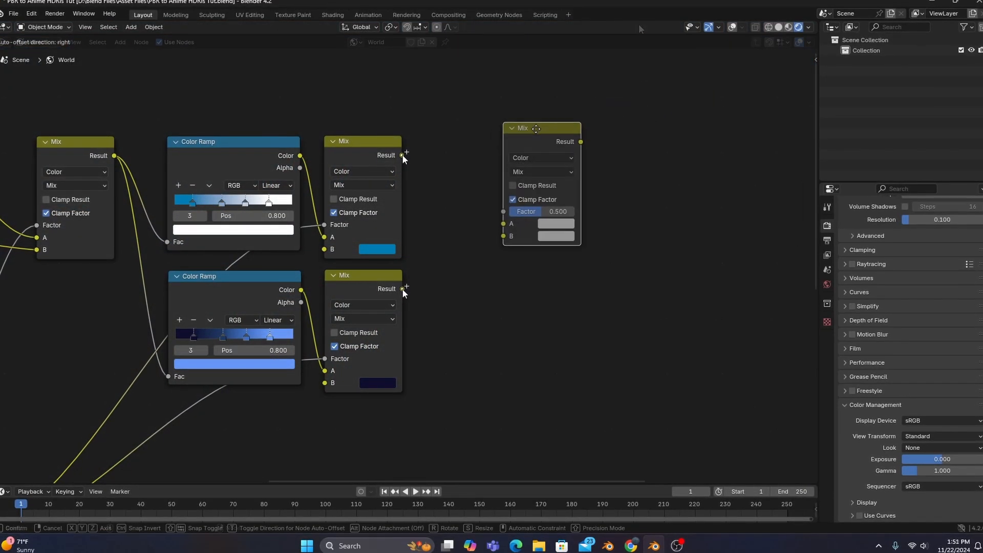
- Place a new Mix node to the right of the blue tint nodes
left_click_drag(535, 128, 495, 139)
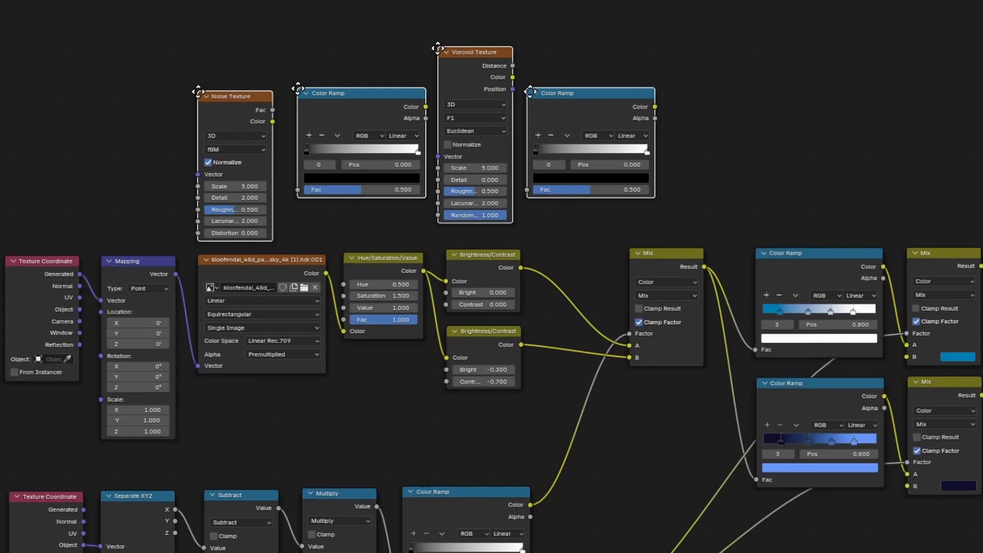
- Insert Overlay mix nodes into the sky chain with factors 0.2 and 0.6
left_click(475, 118)
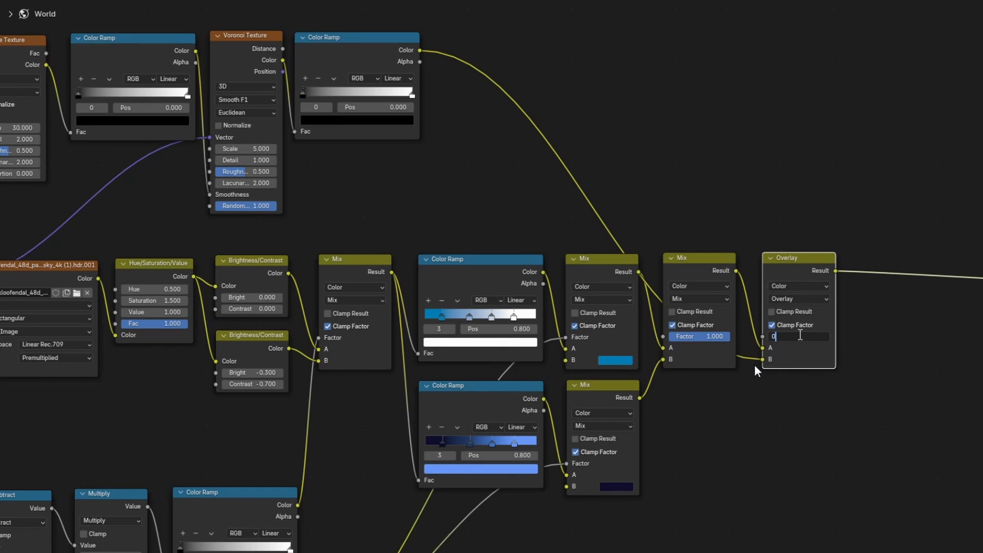
type("0.200")
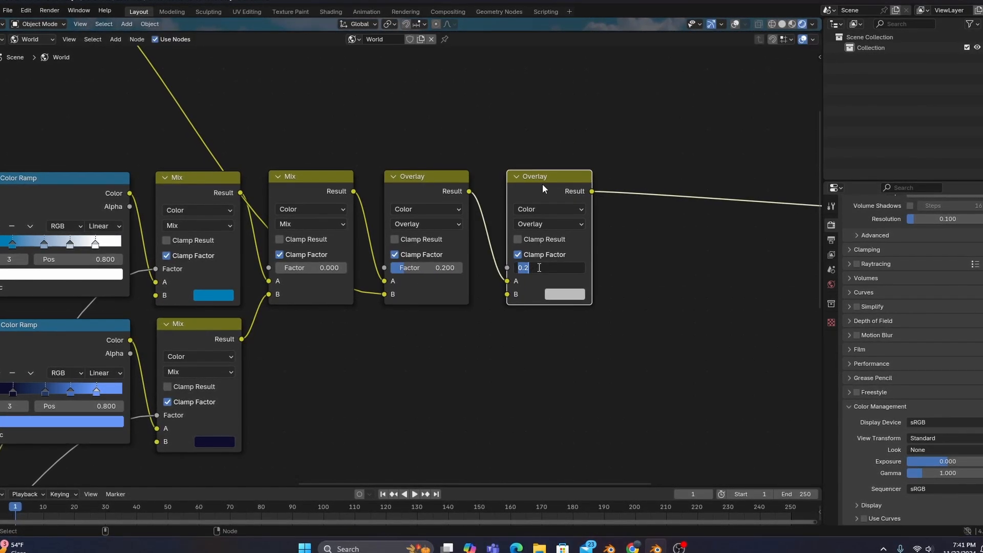
type("0.6")
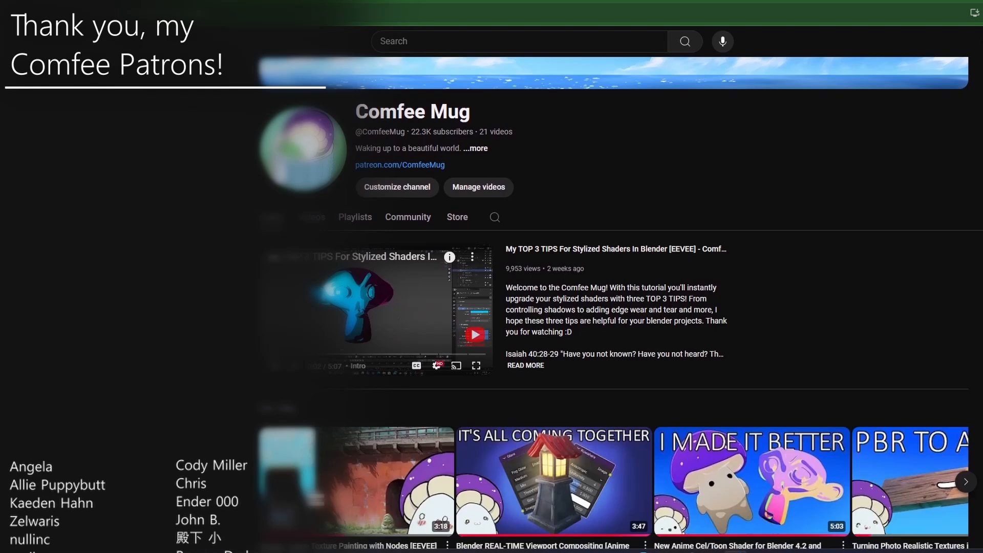
- Scroll down the channel page to its anime tutorial videos
scroll("down", 3)
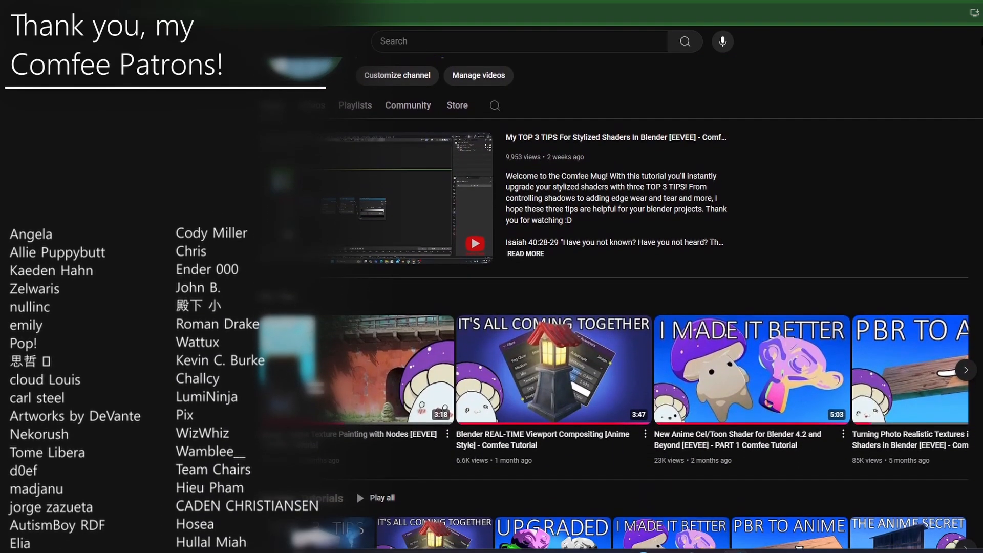
scroll("down", 3)
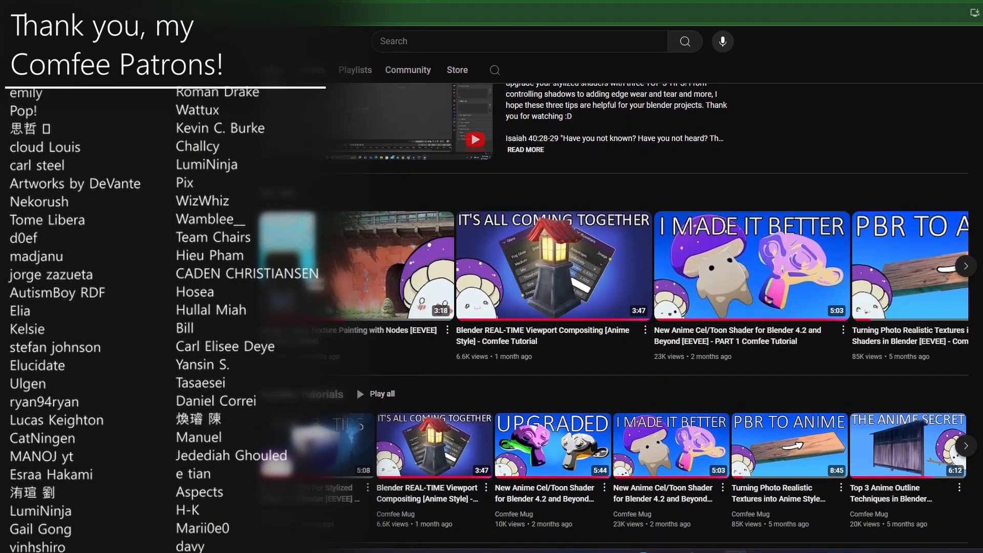
scroll("down", 3)
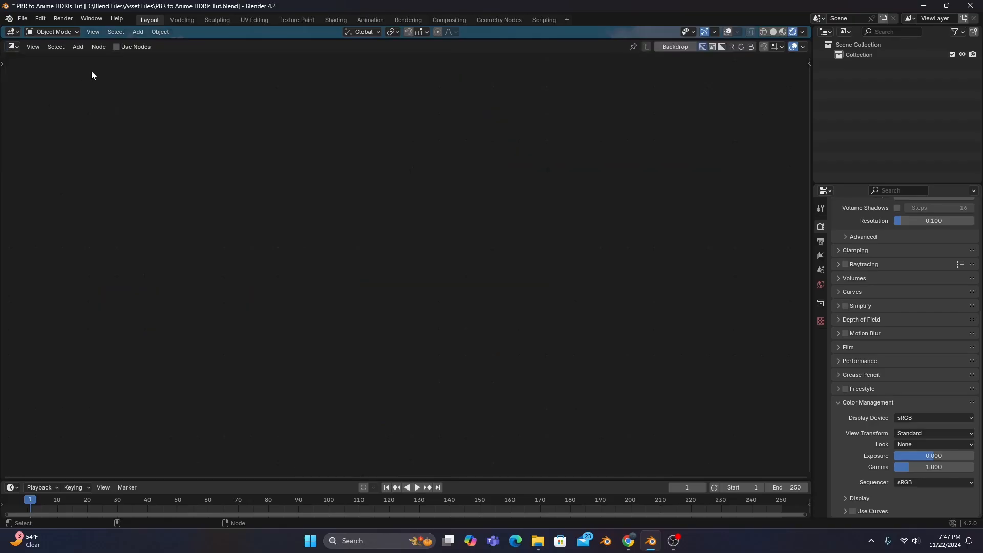
- Enable Use Nodes, show the compositor in the viewport, and drop Soften between Render Layers and Composite
left_click(117, 47)
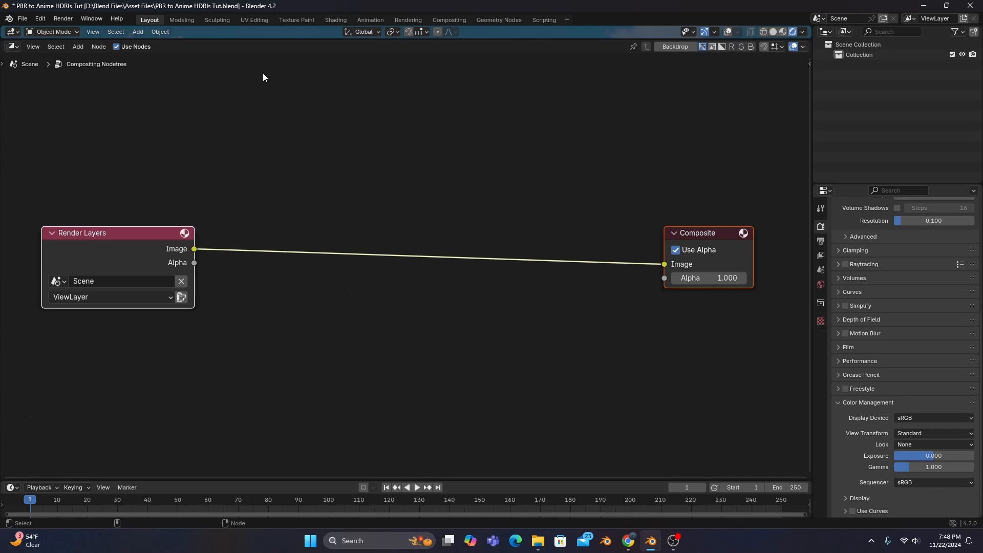
left_click(802, 32)
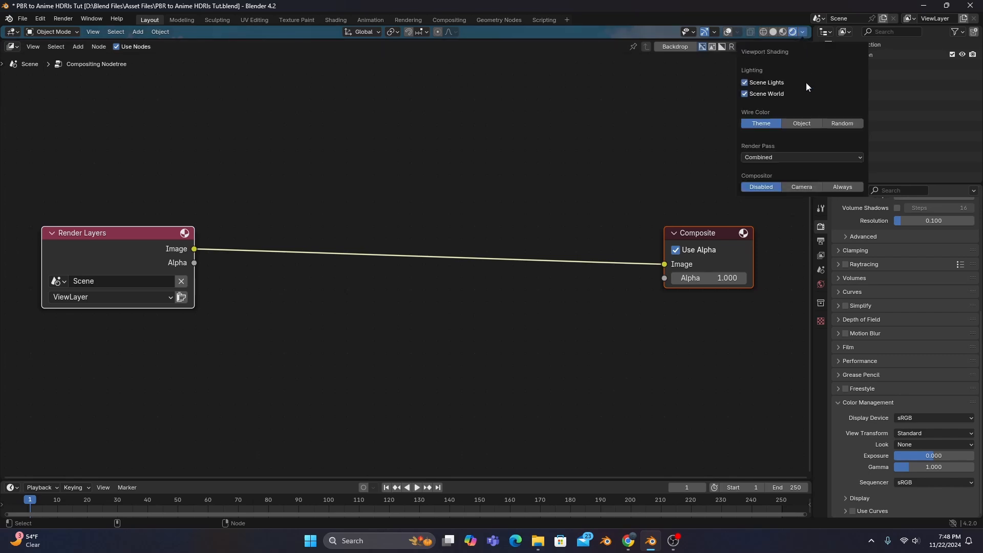
left_click(842, 186)
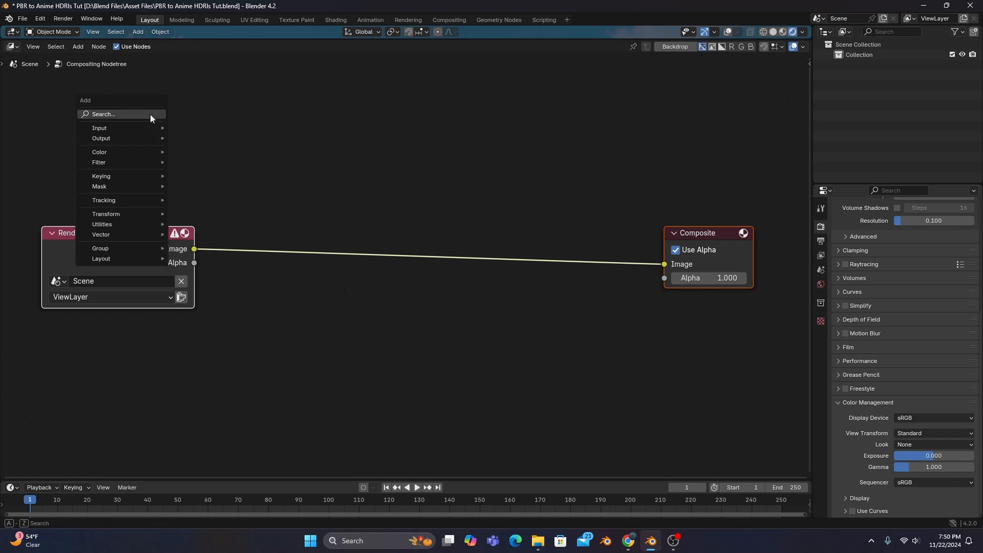
type("filte")
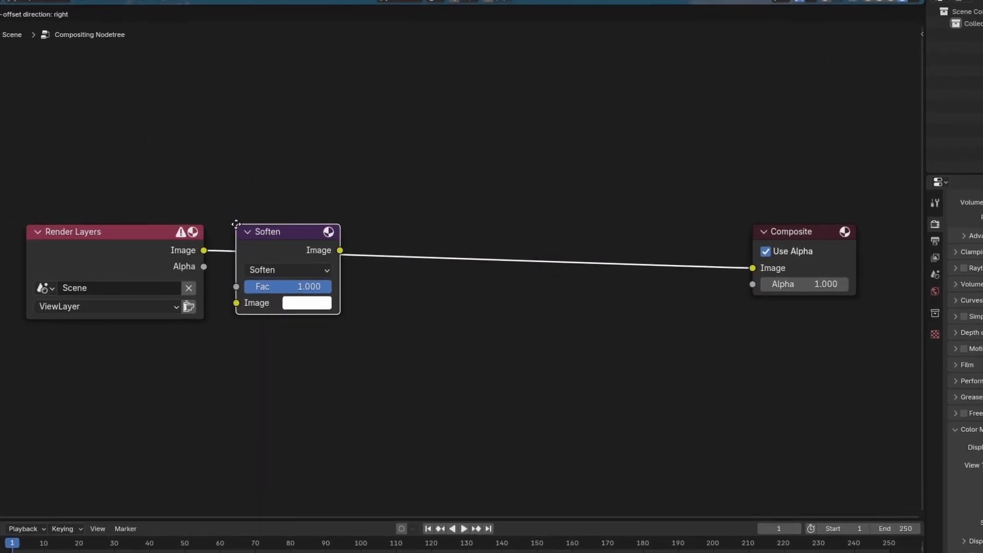
left_click(287, 270)
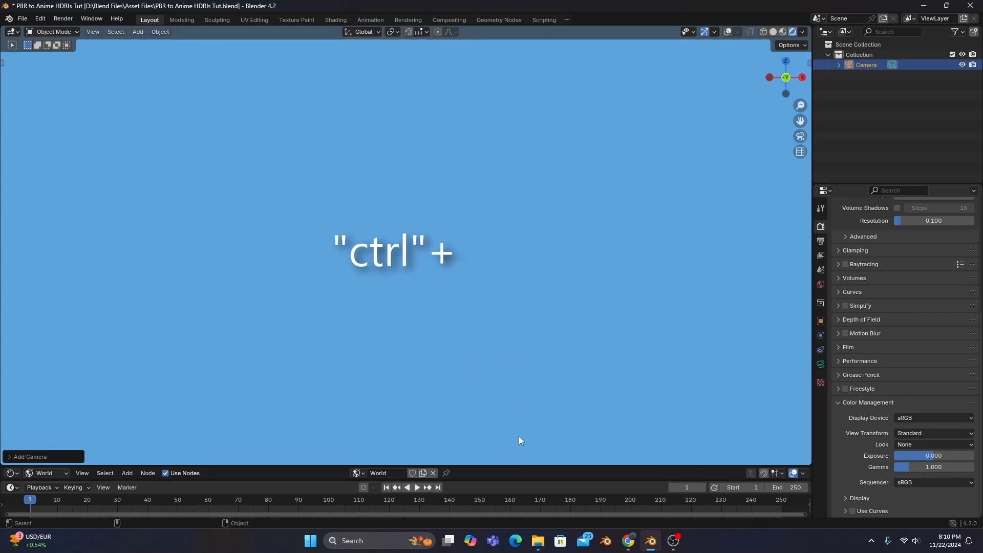
- Snap the camera to the sky view, switch the render engine to Cycles and adjust Max Samples
key("ctrl+0")
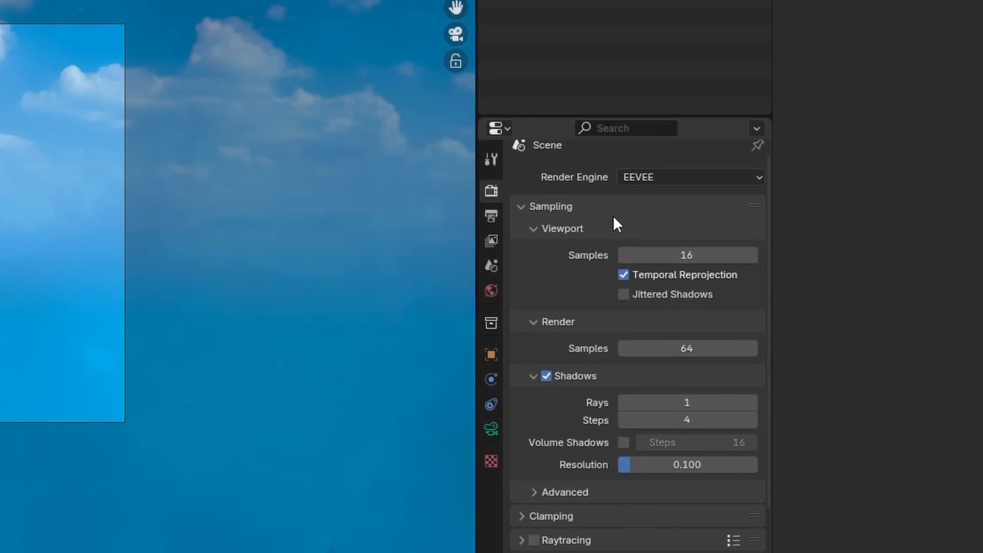
left_click(688, 177)
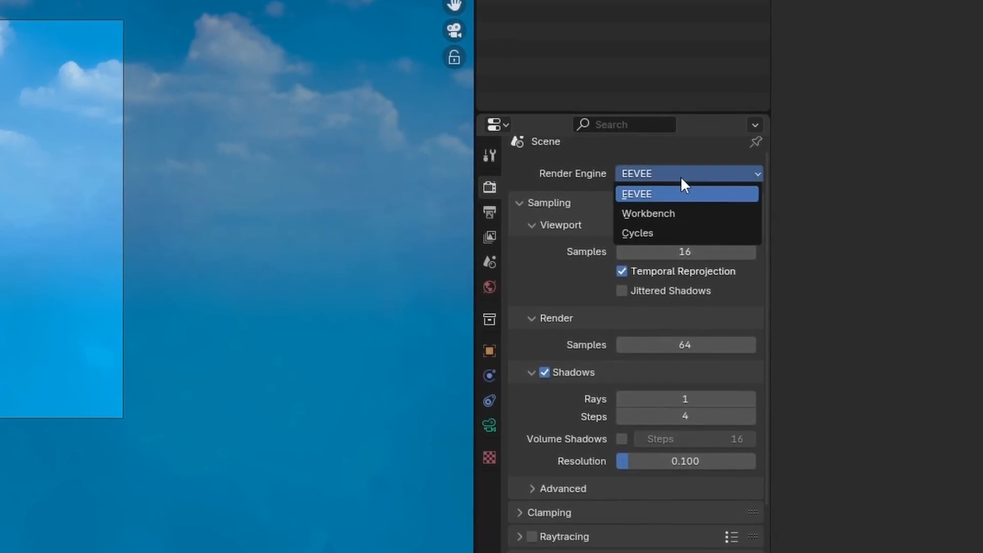
left_click(637, 233)
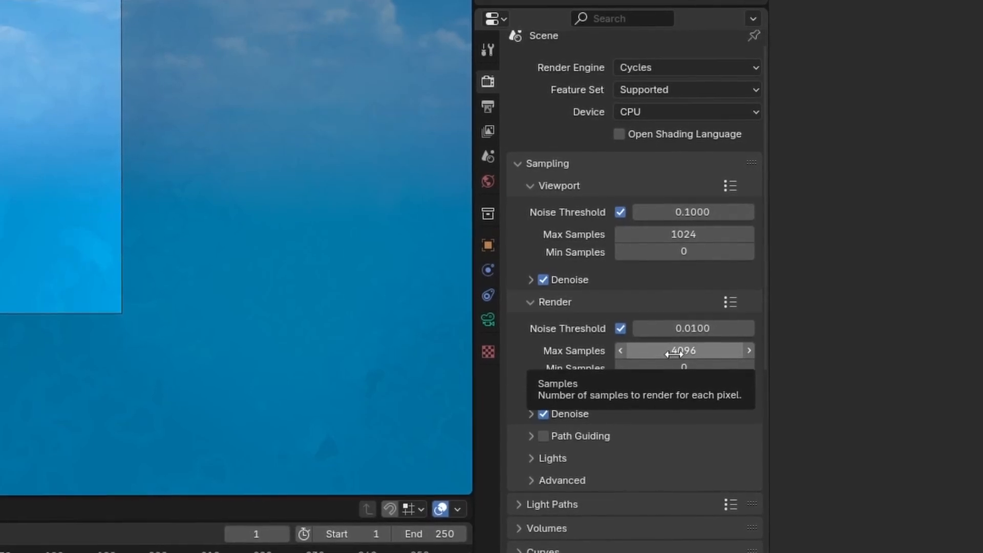
left_click(684, 351)
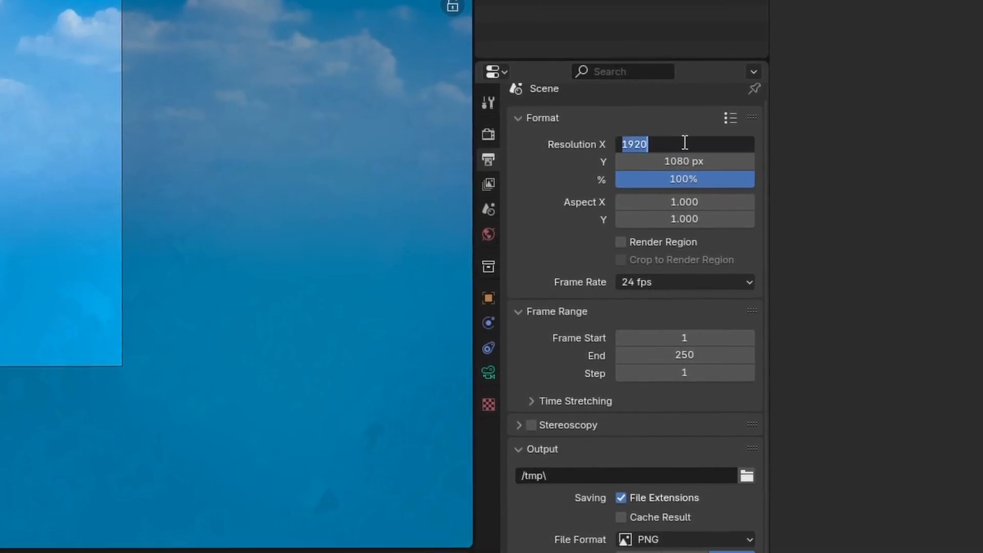
- Set the output resolution to 2048 by 1024 and the file format to Radiance HDR
type("20")
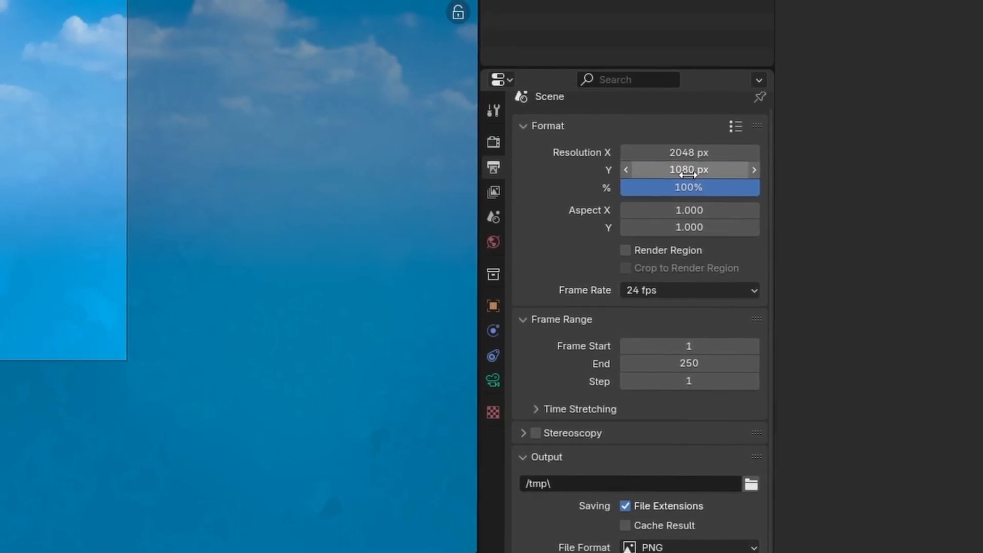
double_click(689, 170)
type("1024")
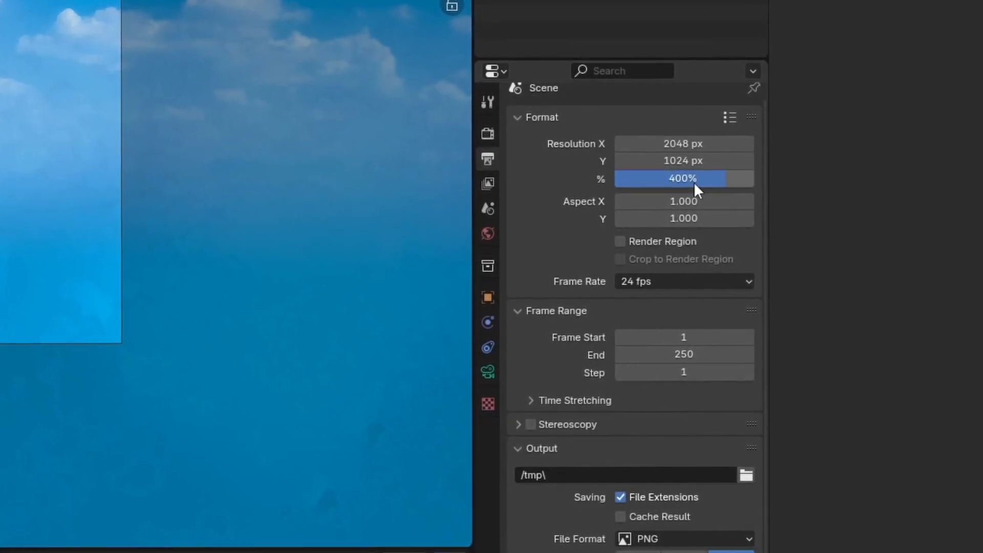
scroll("down", 3)
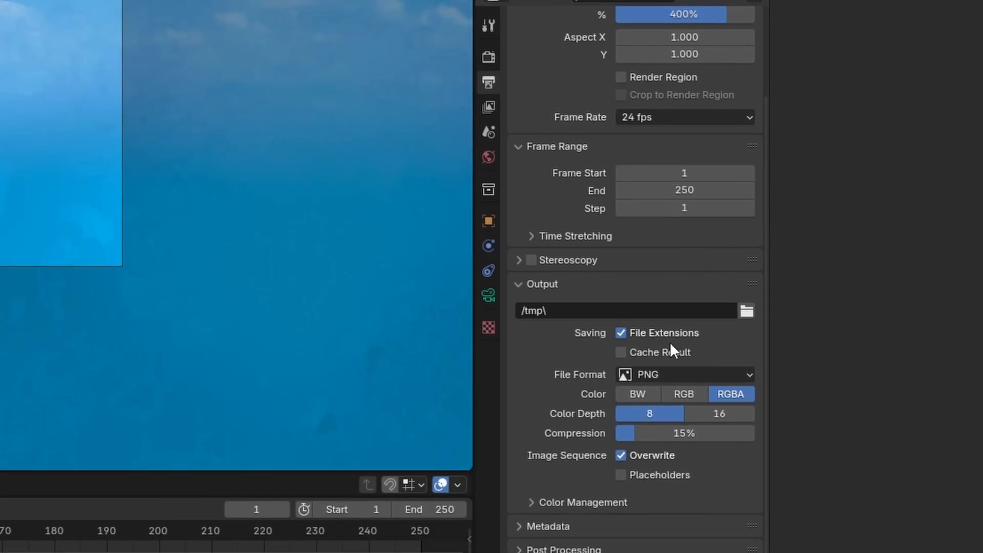
left_click(684, 375)
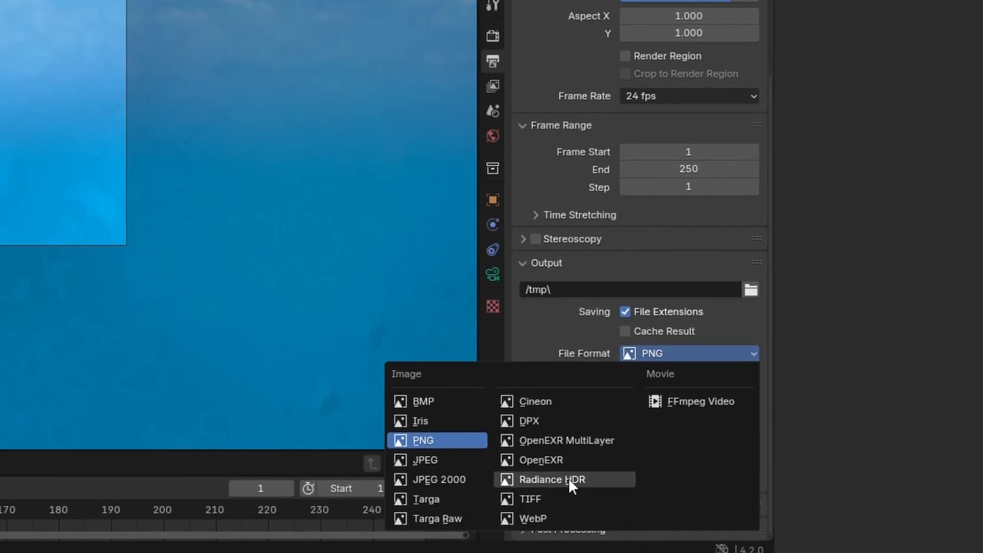
left_click(553, 479)
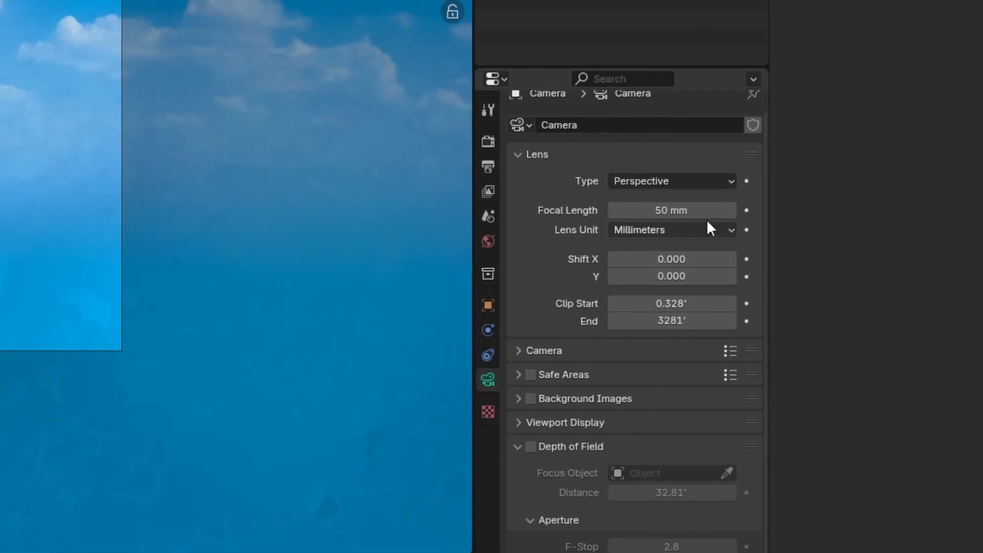
- Set the camera lens to Panoramic with Equirectangular projection covering the full sky
left_click(672, 180)
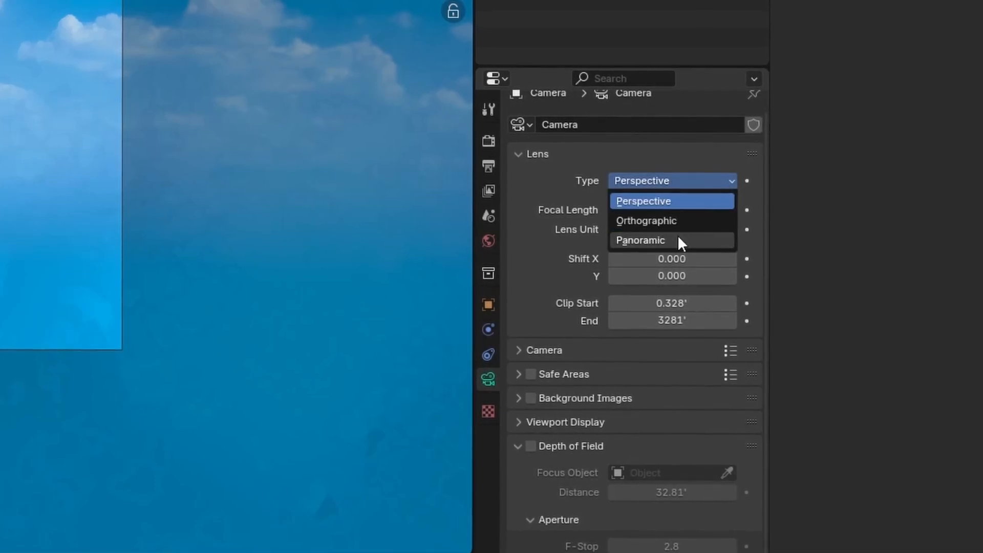
left_click(640, 240)
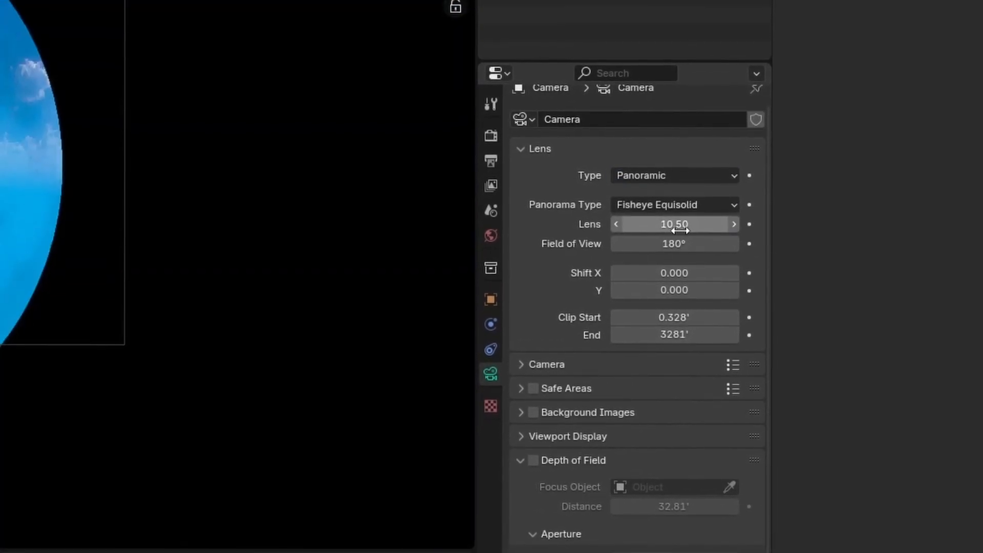
left_click(675, 204)
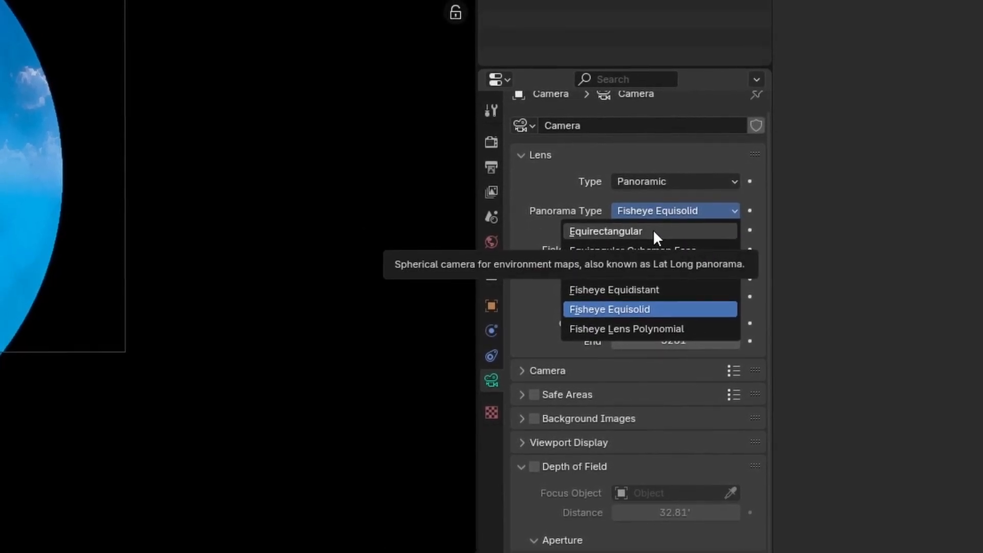
left_click(605, 232)
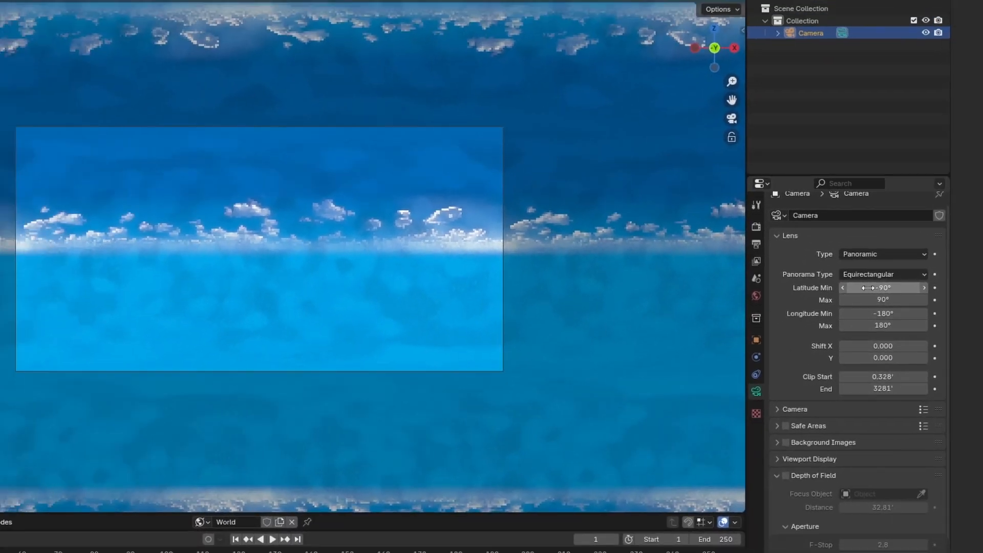
key("F11")
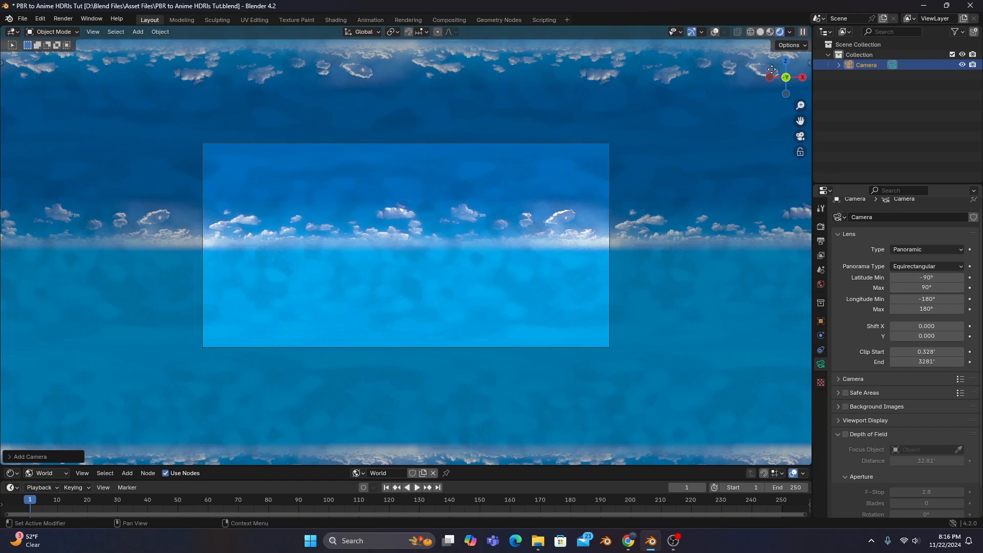
mouse_move(759, 32)
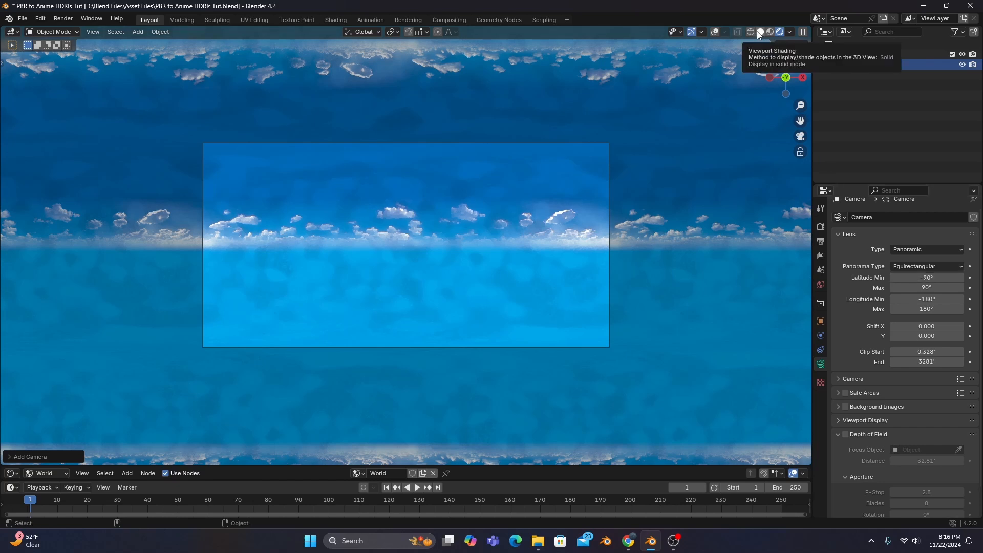
- Switch the viewport to Solid shading and render a still image of the sky
left_click(760, 32)
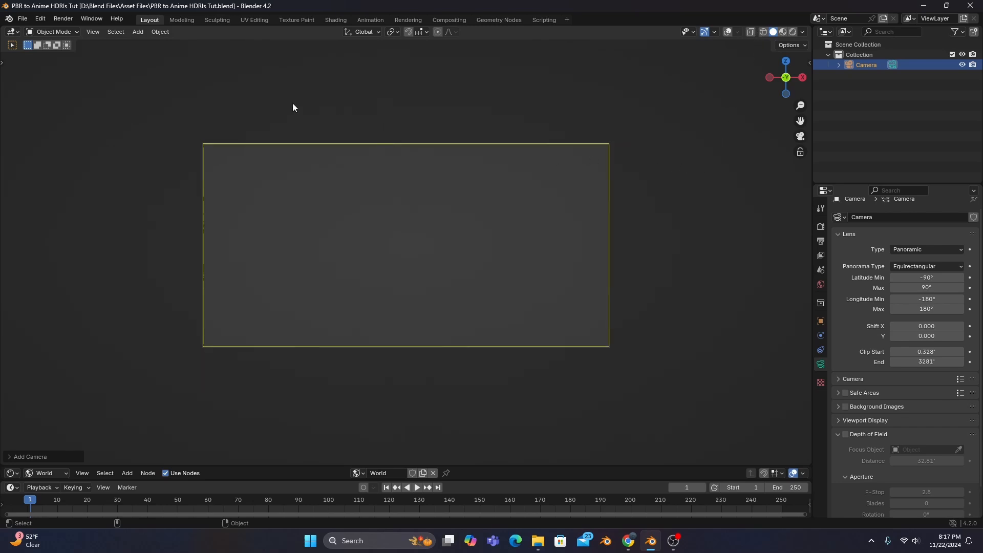
left_click(63, 18)
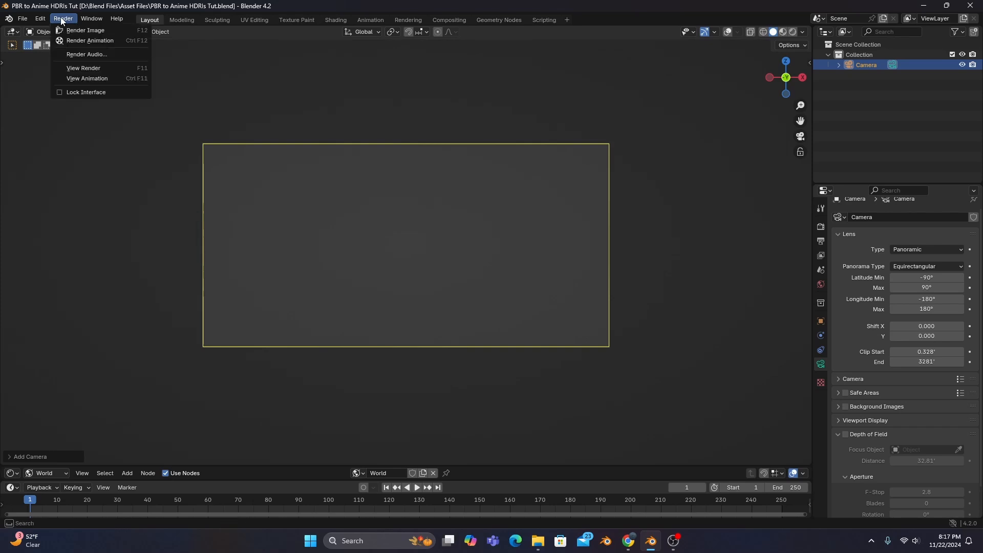
mouse_move(62, 25)
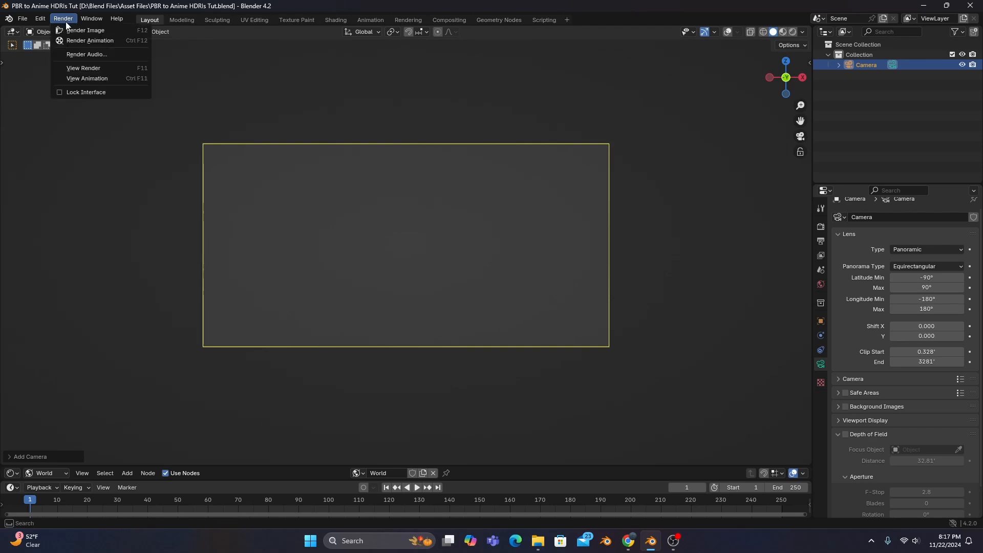
left_click(81, 30)
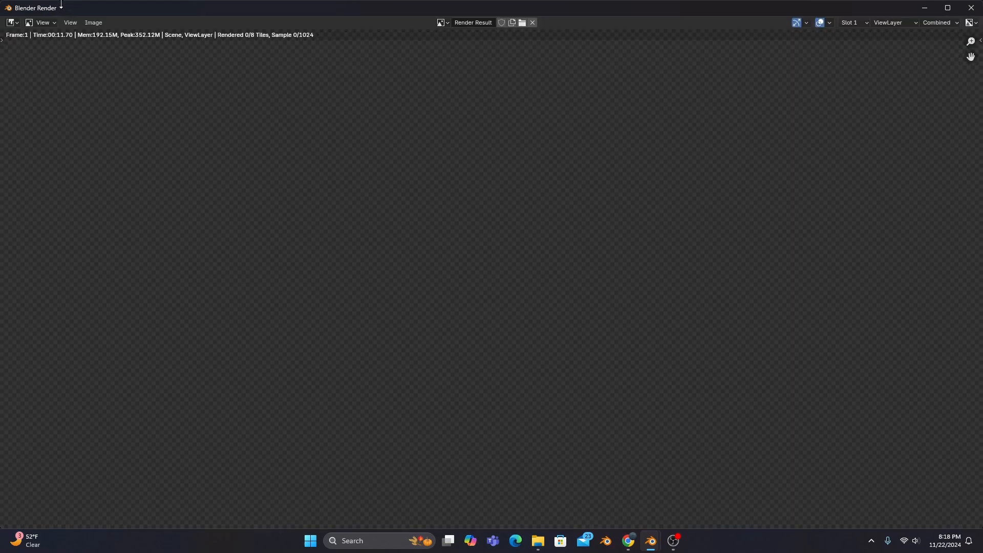
- Save the render as Anime HDRI 2.hdr in Radiance HDR format
left_click(93, 22)
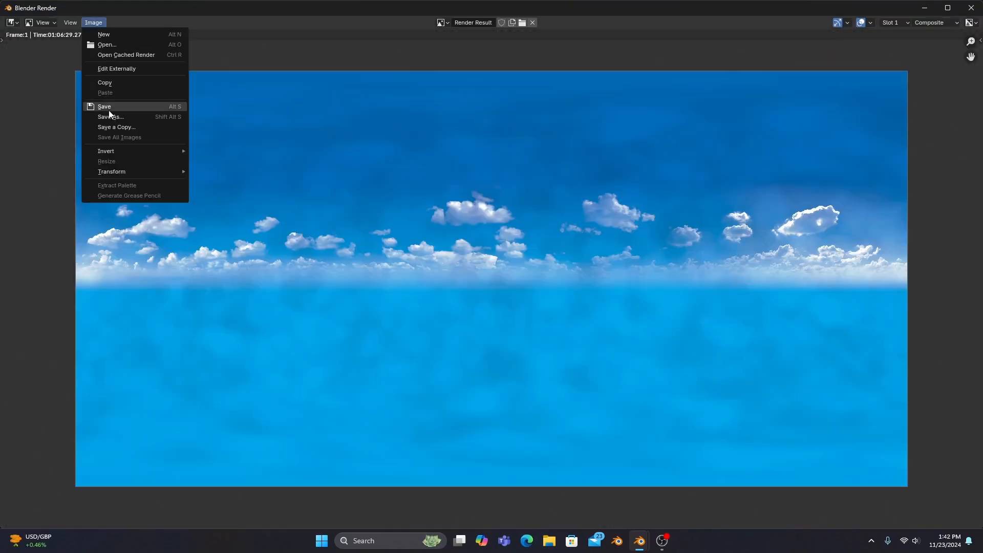
left_click(110, 117)
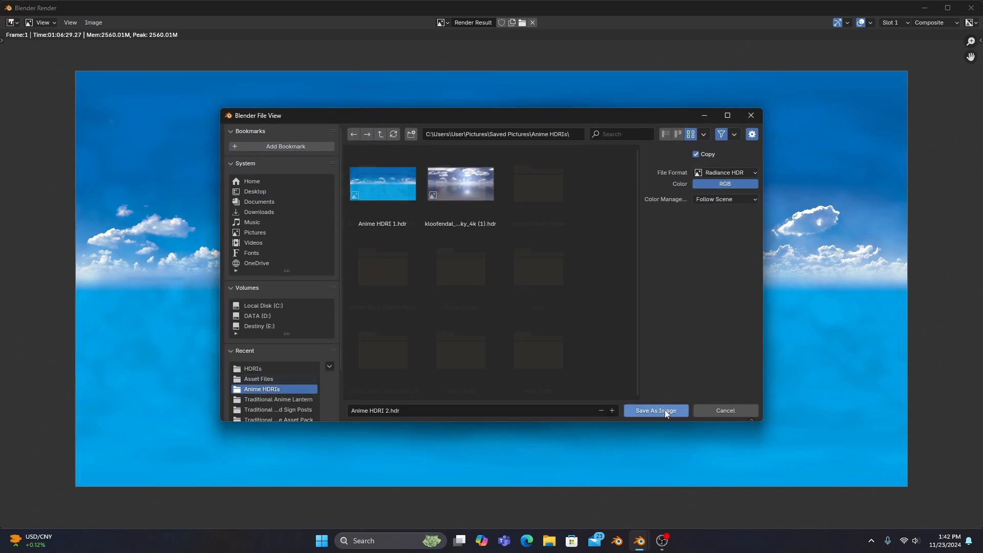
left_click(655, 411)
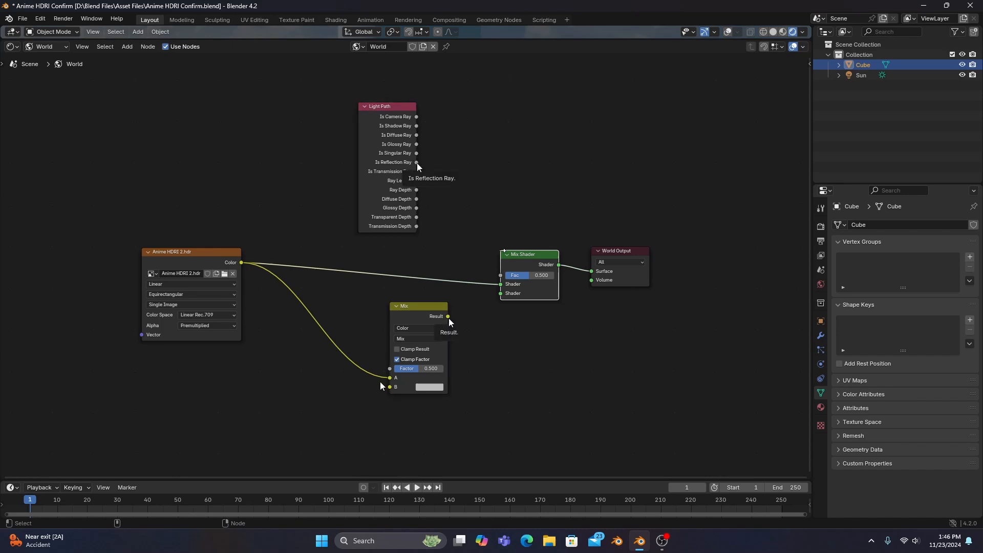
- Feed the Mix result into the Mix Shader and drive its factor with Is Reflection Ray
left_click_drag(448, 316, 501, 293)
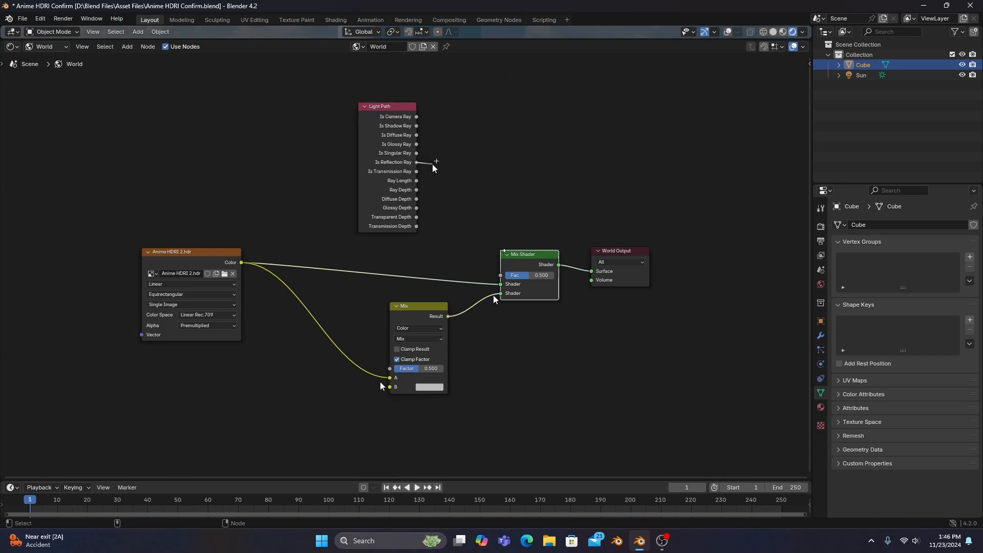
left_click_drag(416, 162, 499, 275)
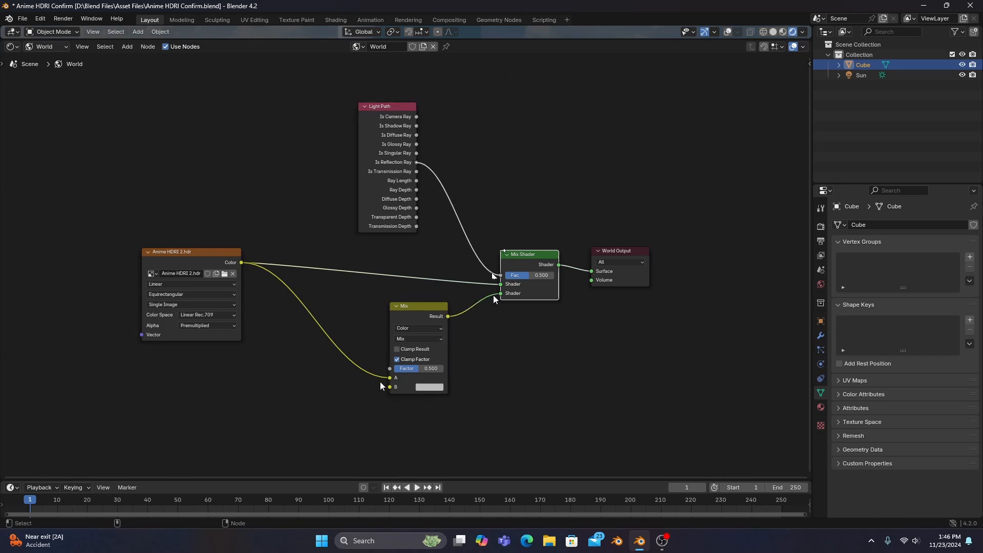